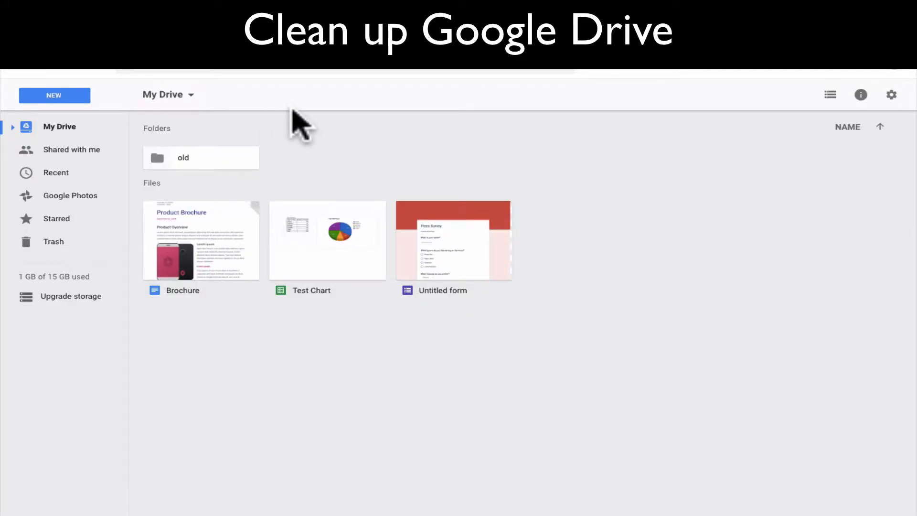
mouse_move(316, 163)
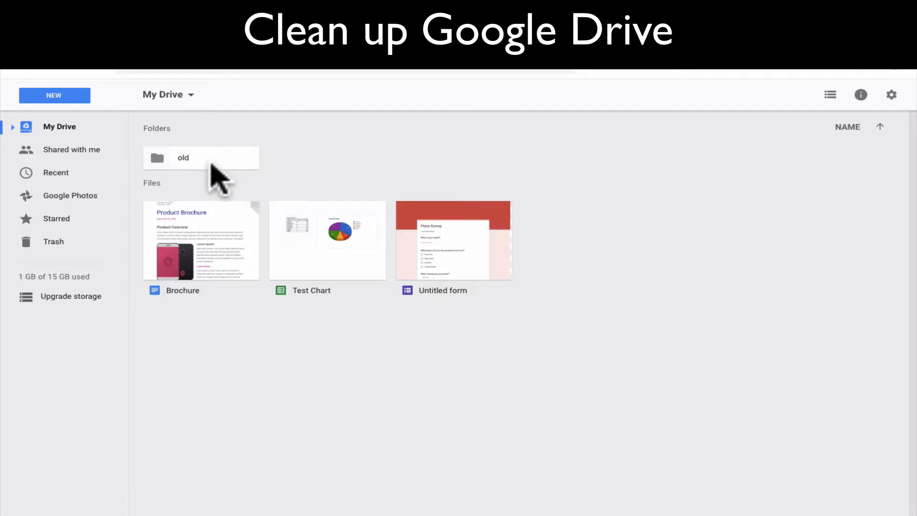
mouse_move(219, 242)
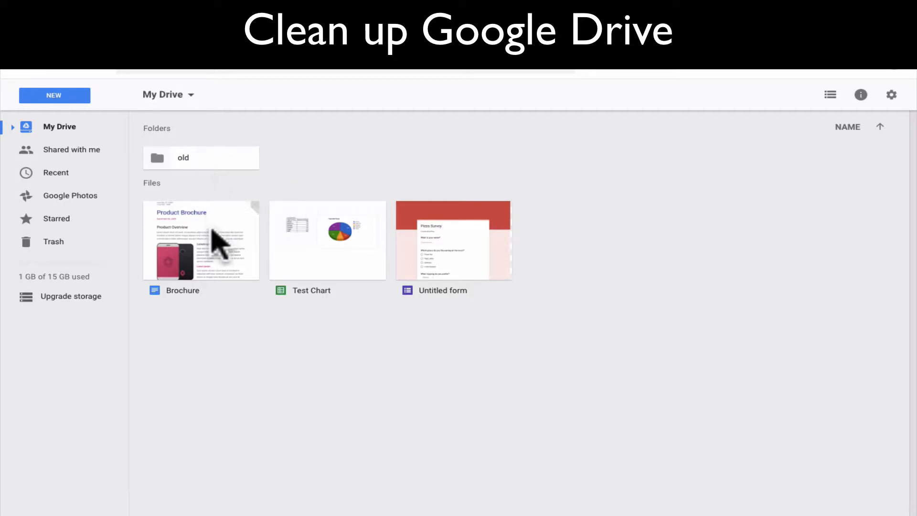
Create new folders named Docs, Sheets and Forms next to the old folder
left_click(452, 240)
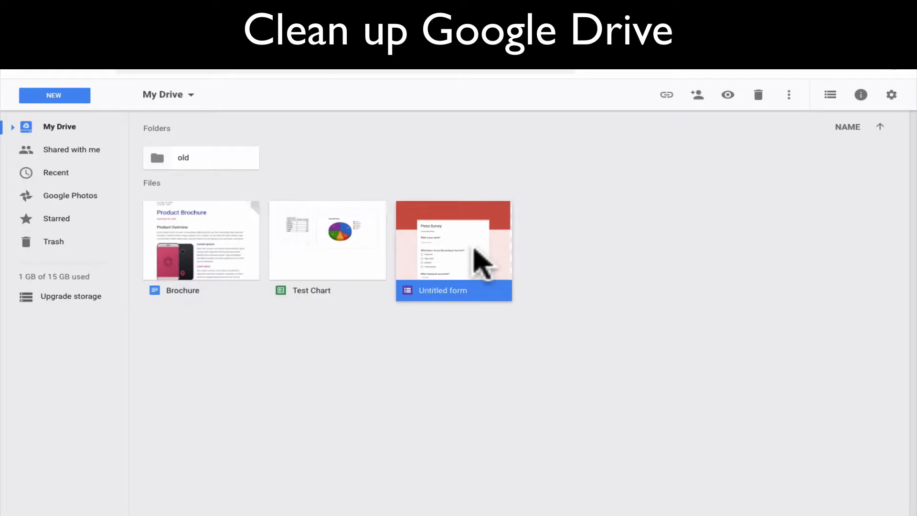
mouse_move(275, 385)
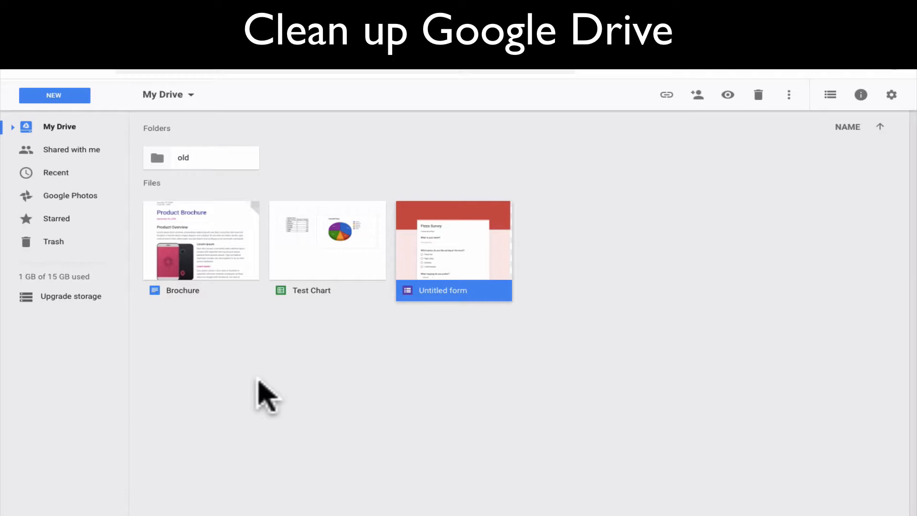
mouse_move(257, 383)
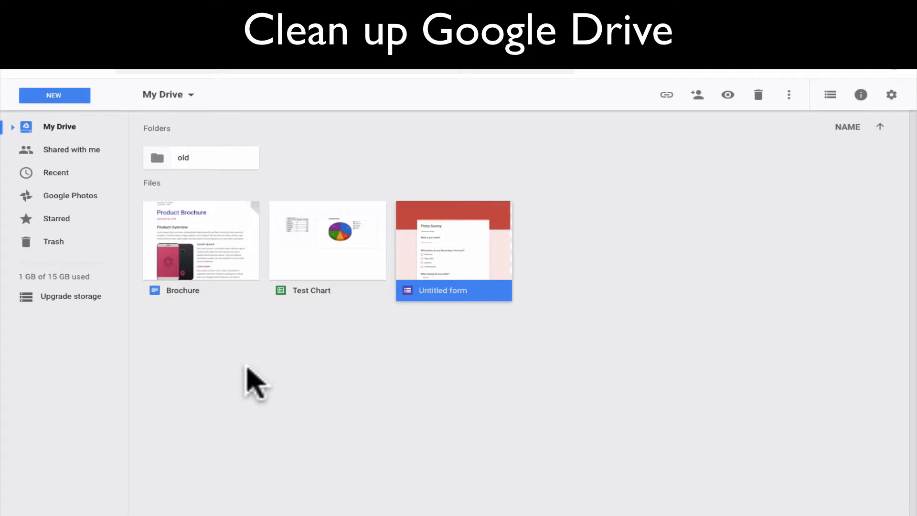
left_click(268, 372)
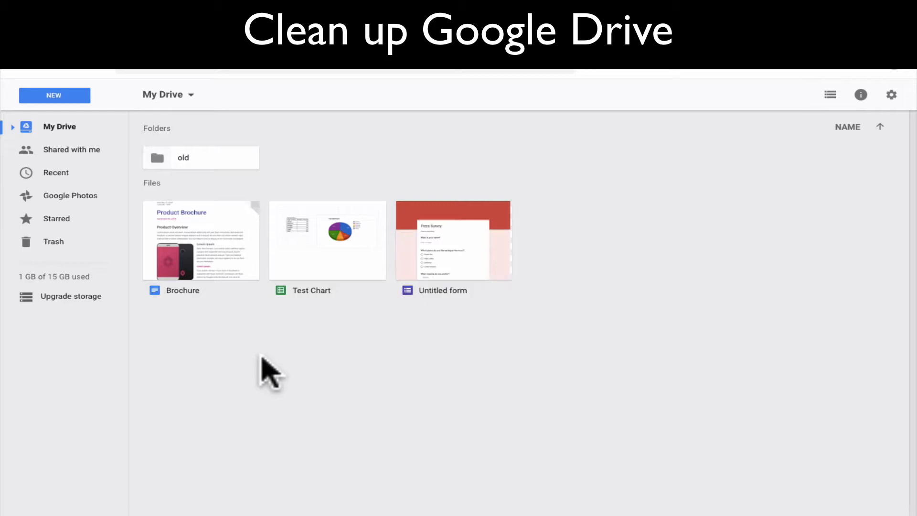
mouse_move(302, 295)
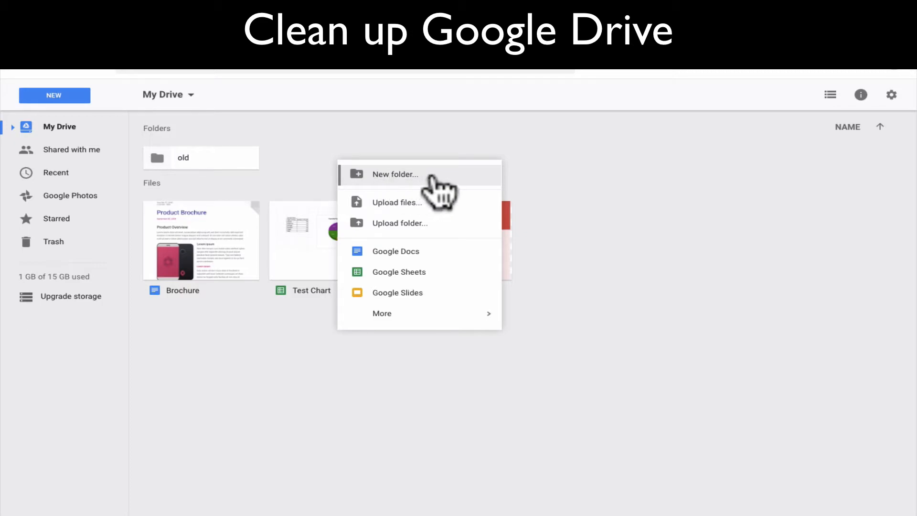
left_click(395, 174)
type("Docs")
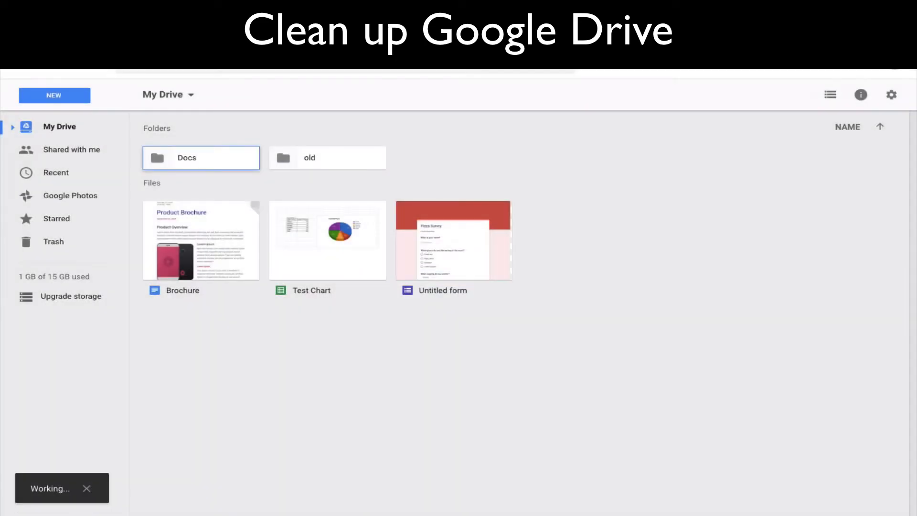
left_click(454, 157)
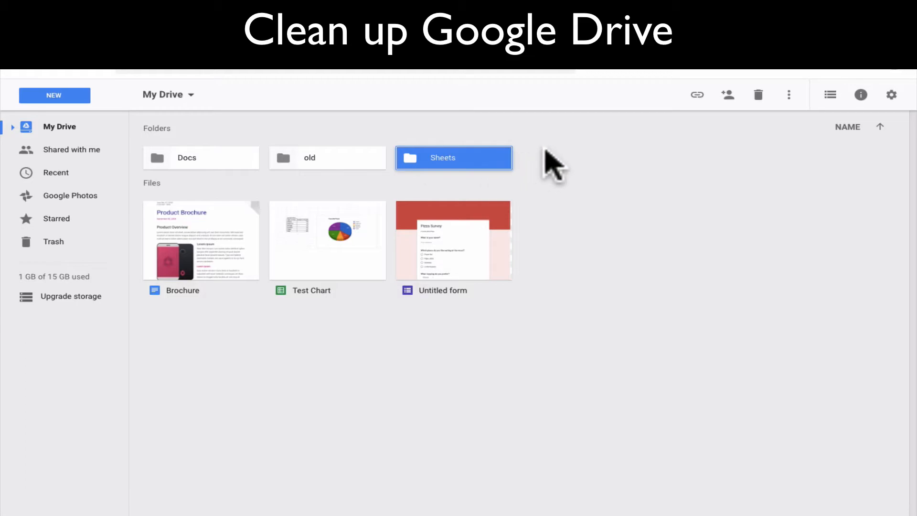
left_click(54, 95)
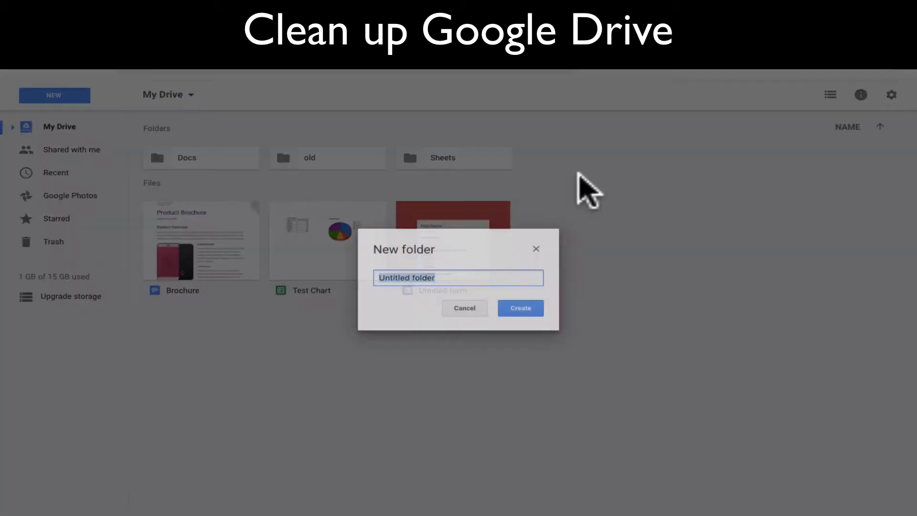
left_click(464, 307)
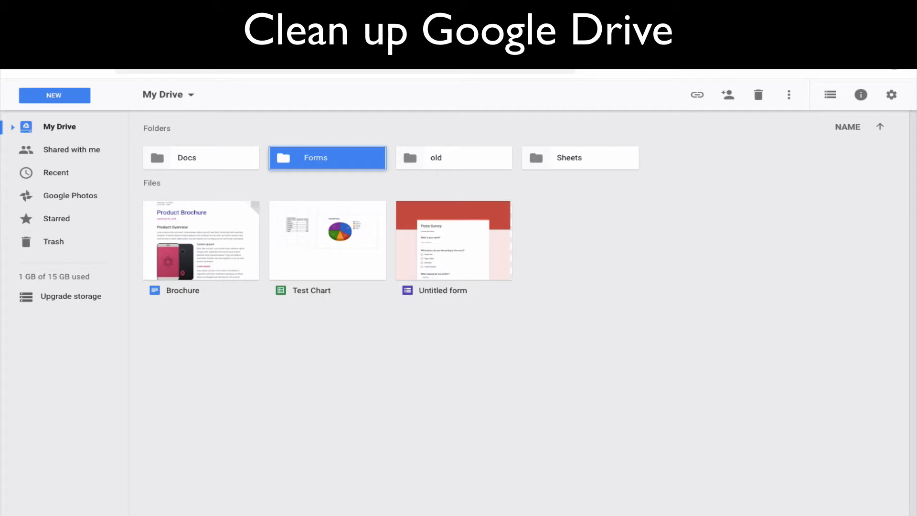
mouse_move(555, 168)
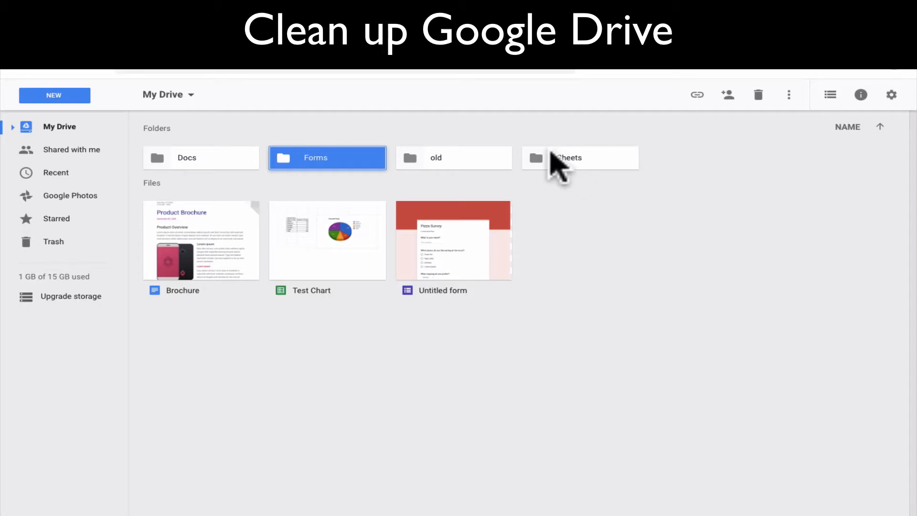
mouse_move(330, 252)
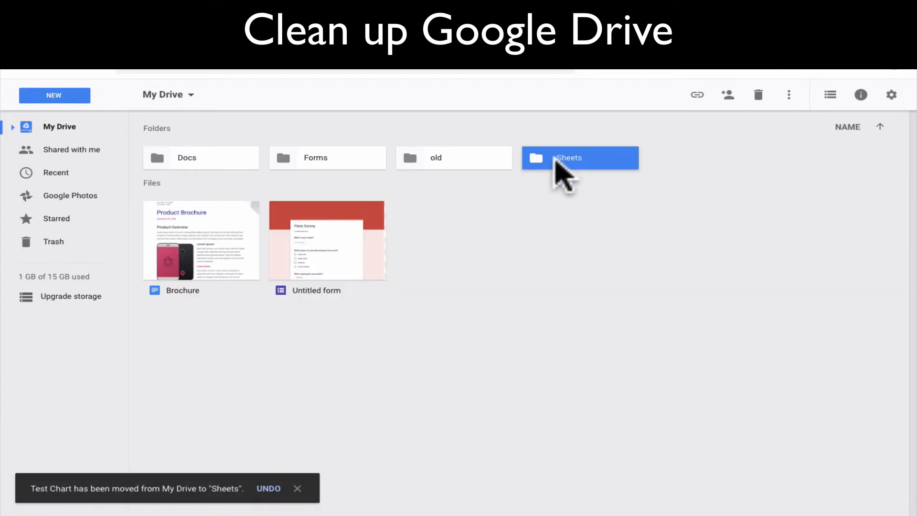
mouse_move(328, 253)
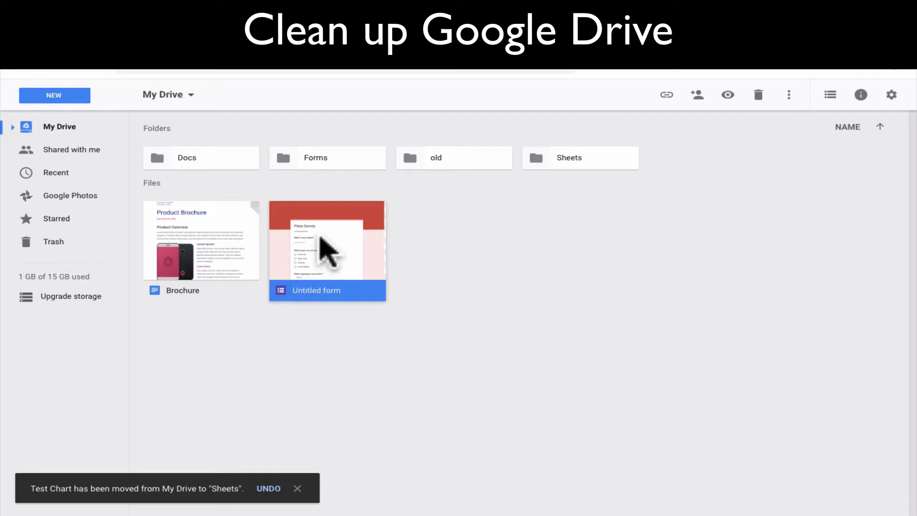
Move Untitled form into the Forms folder and Brochure into Docs
left_click_drag(327, 240, 326, 169)
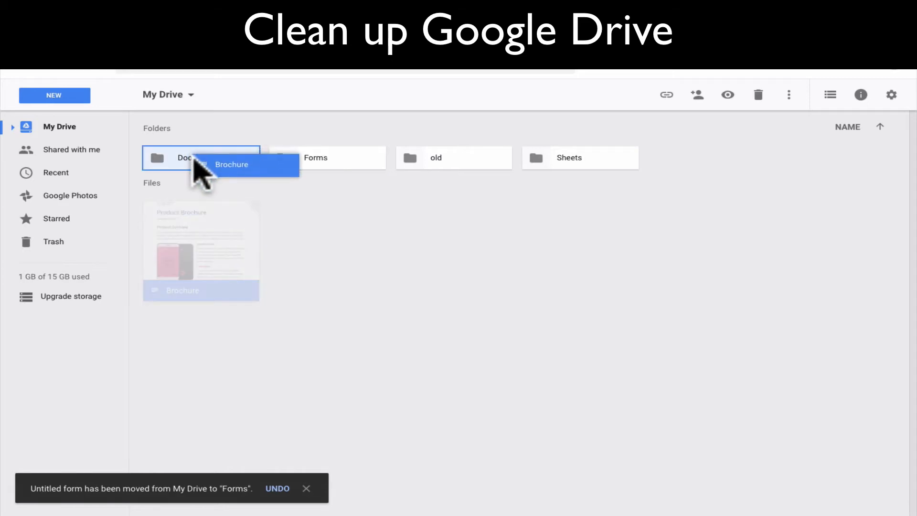
left_click_drag(201, 252, 187, 157)
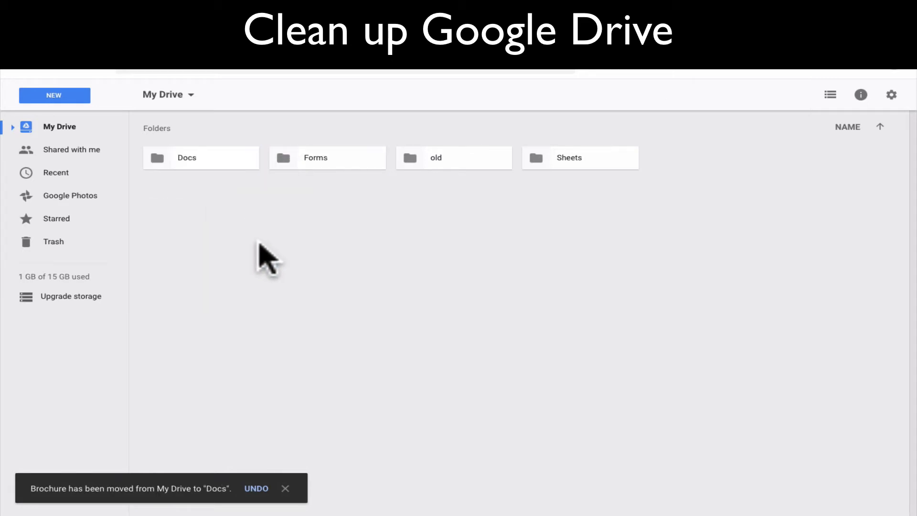